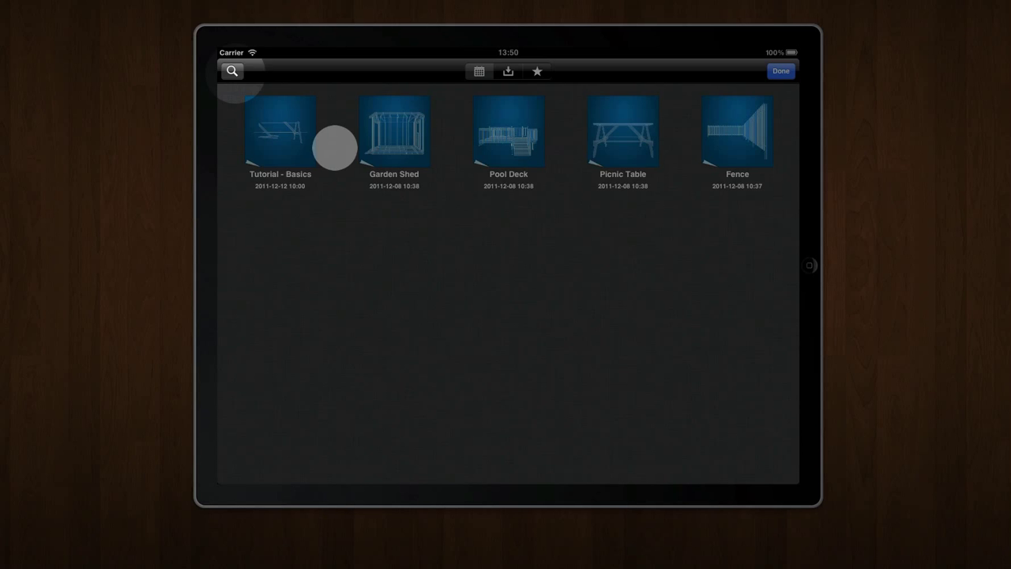
- Search shared projects for 'tutorial' and download Tutorial - Basics
click(231, 71)
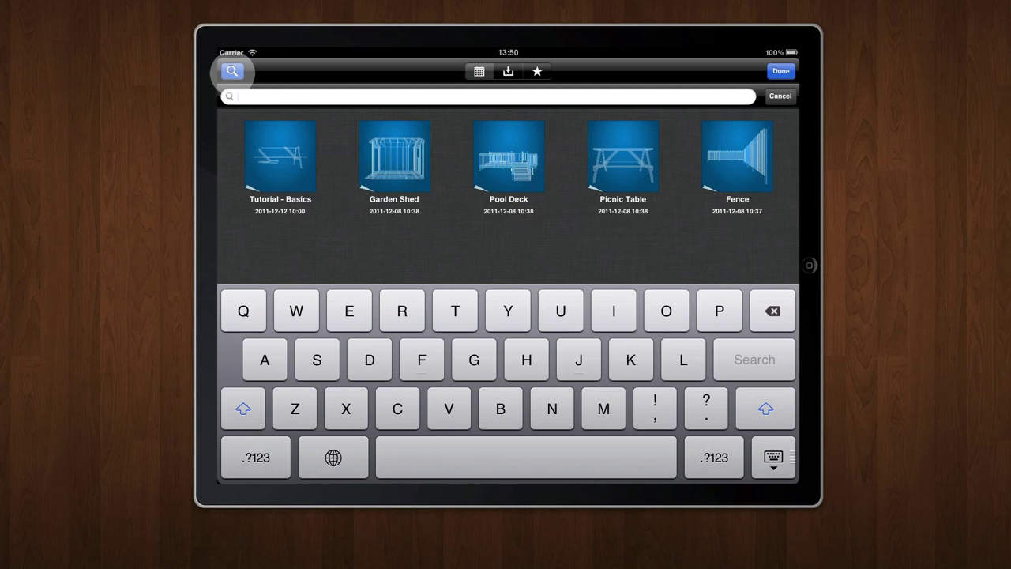
text(tutorial)
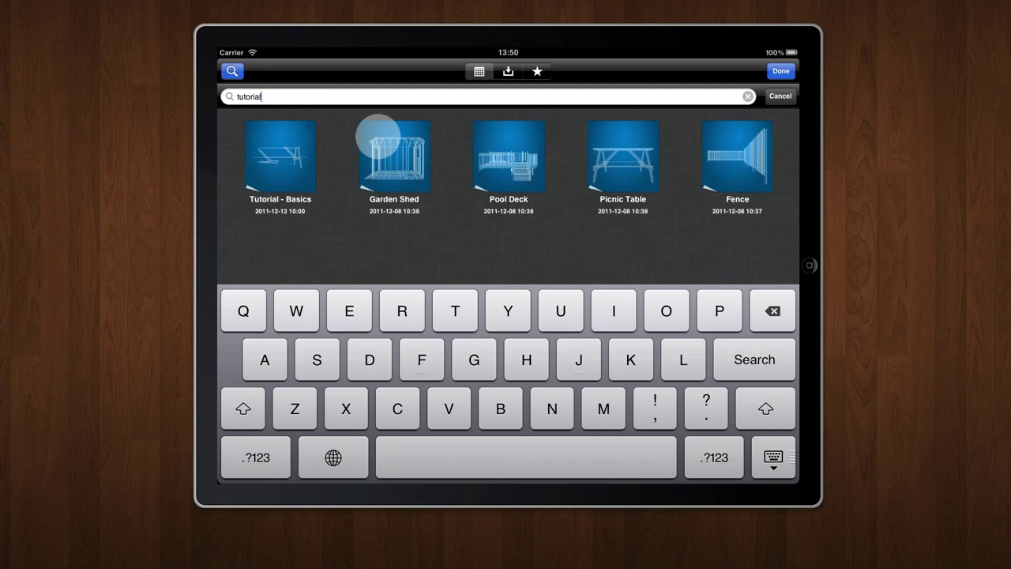
click(752, 361)
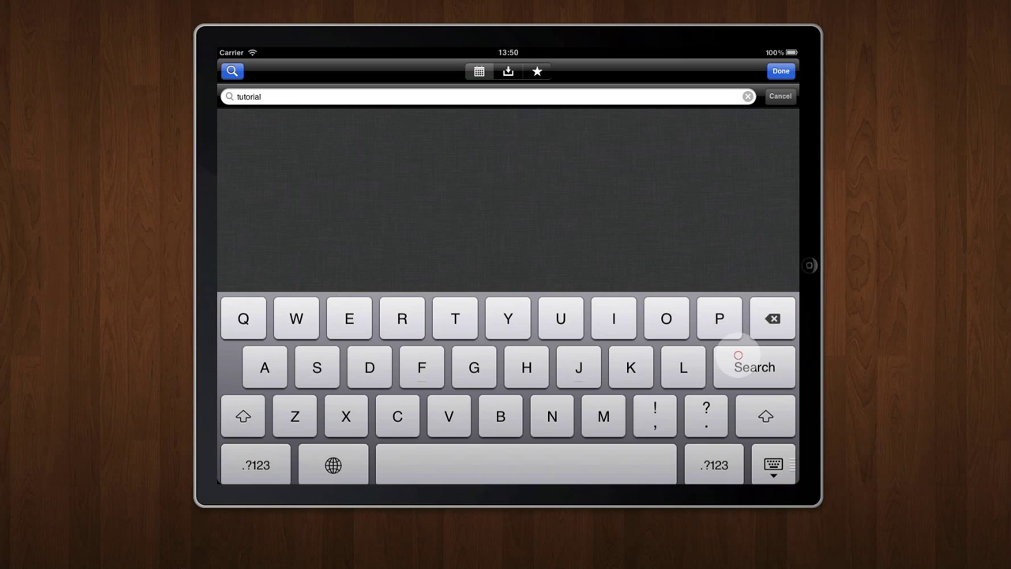
click(754, 367)
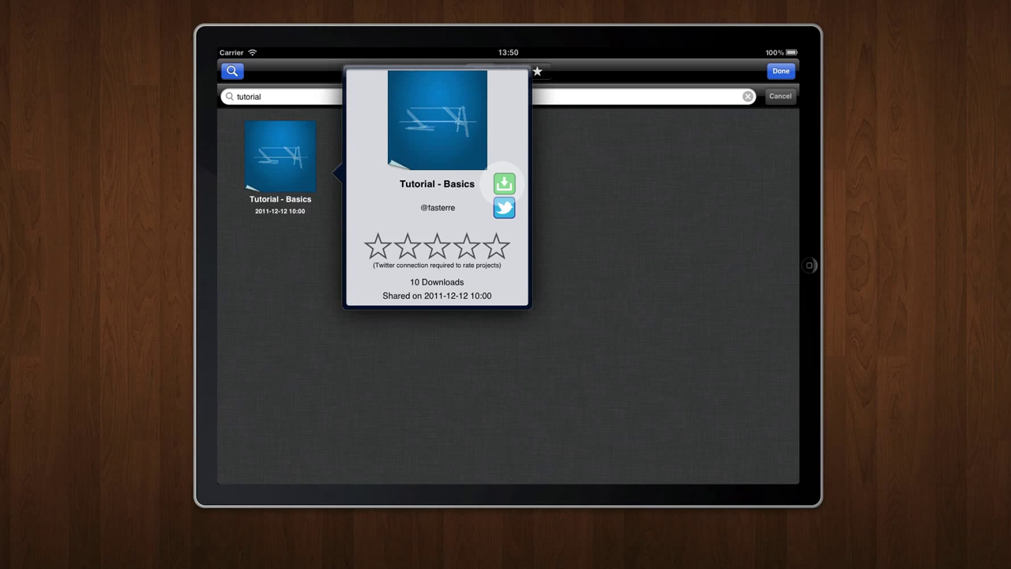
click(504, 183)
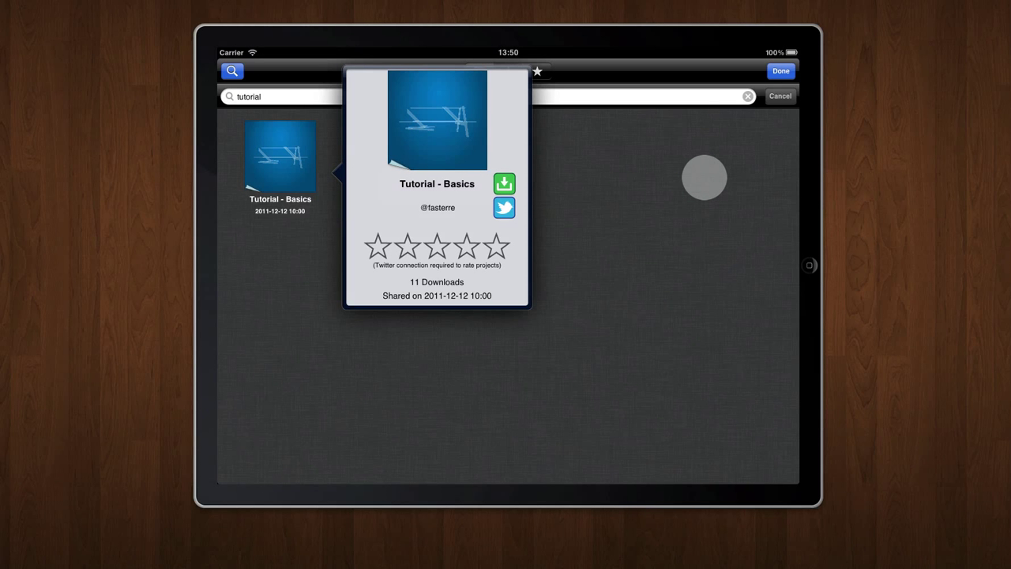
mouse_move(728, 155)
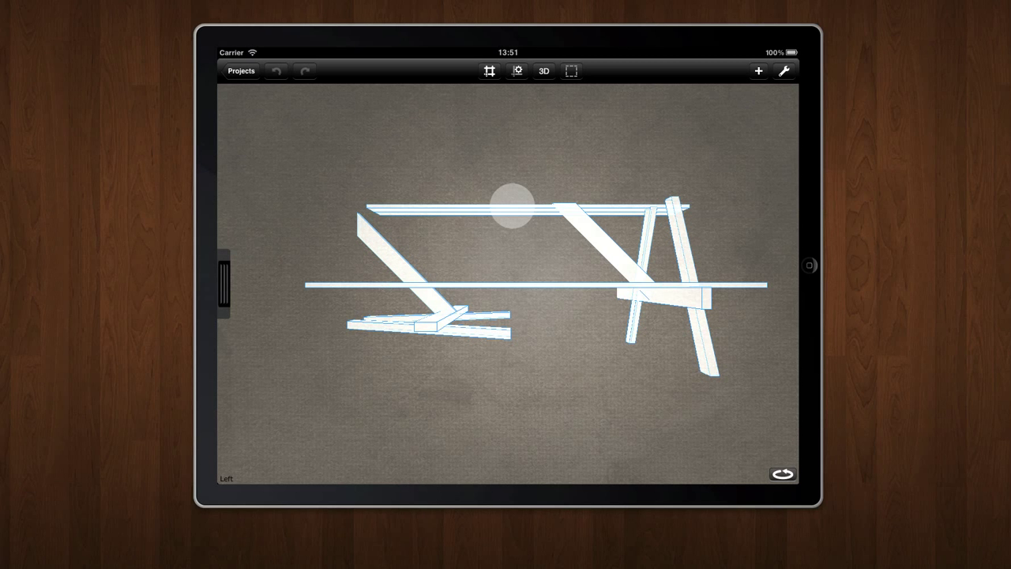
- Open the downloaded picnic table project and view its boards from the left
drag(509, 204, 698, 360)
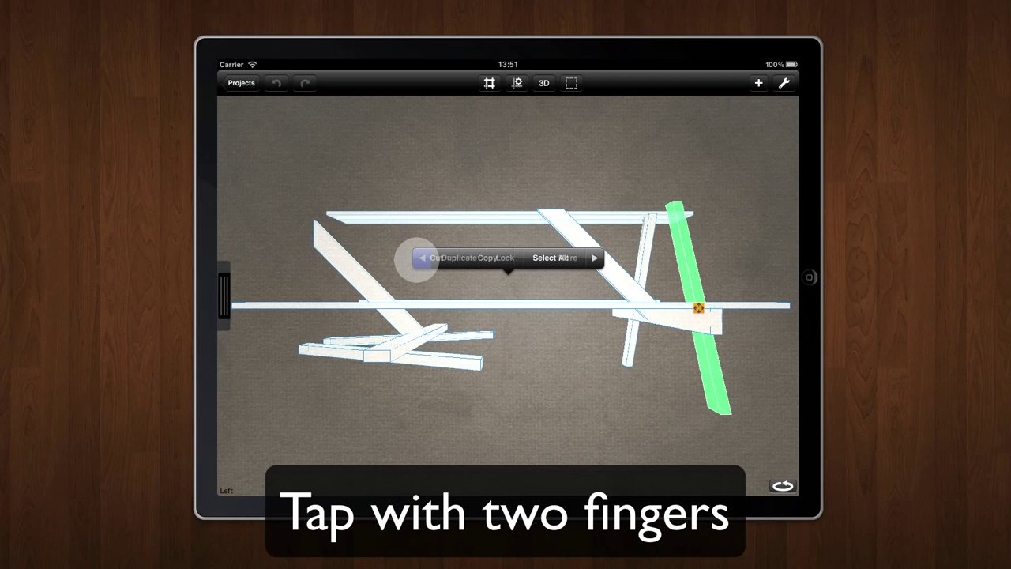
click(475, 356)
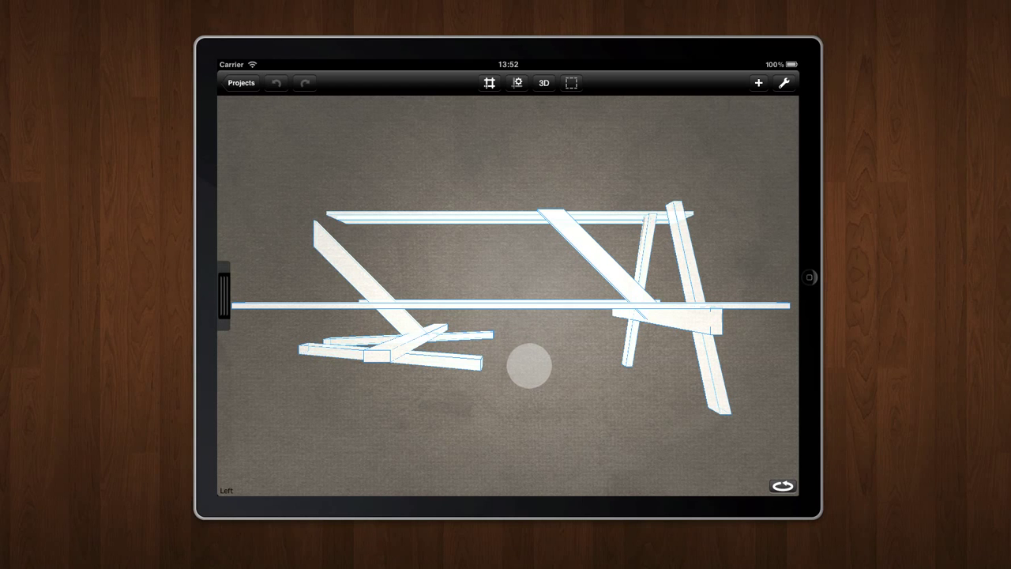
drag(529, 364, 597, 376)
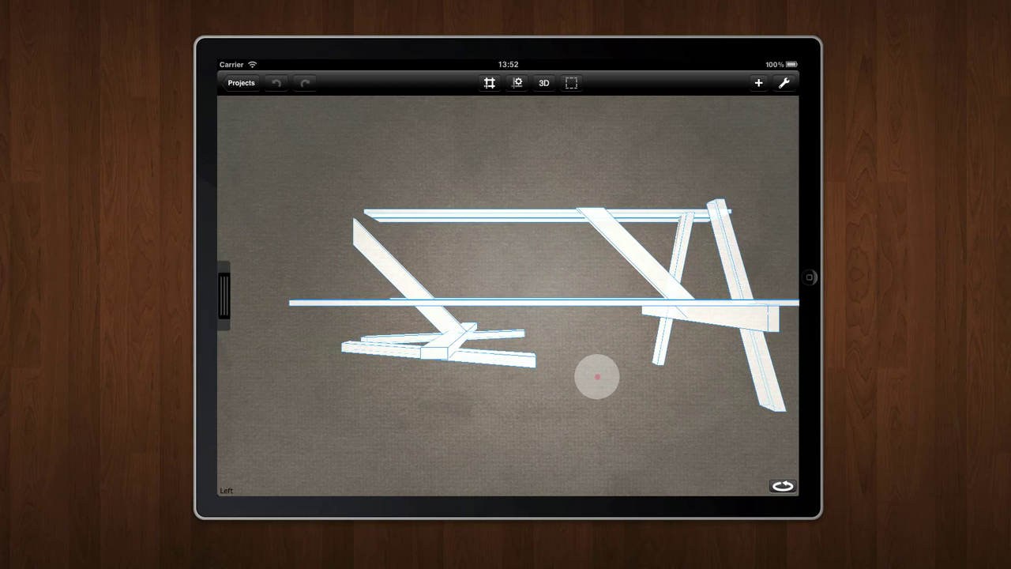
drag(597, 377, 553, 420)
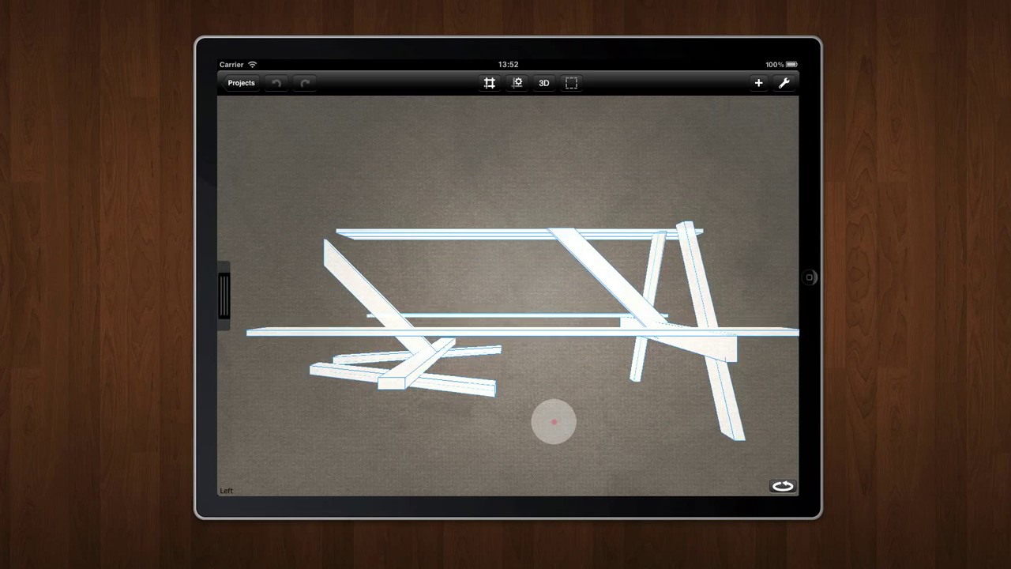
drag(553, 422, 553, 376)
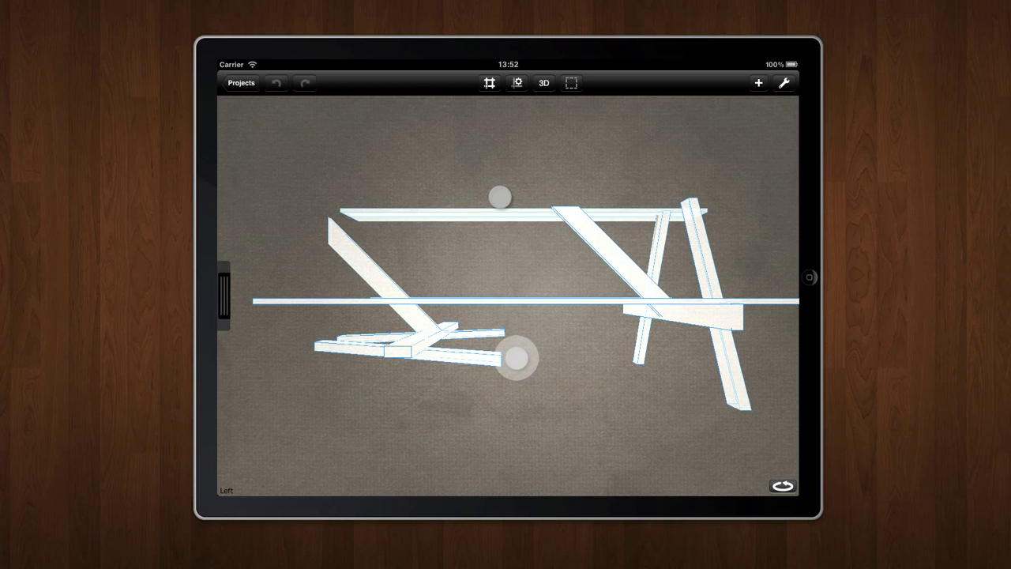
drag(519, 357, 542, 373)
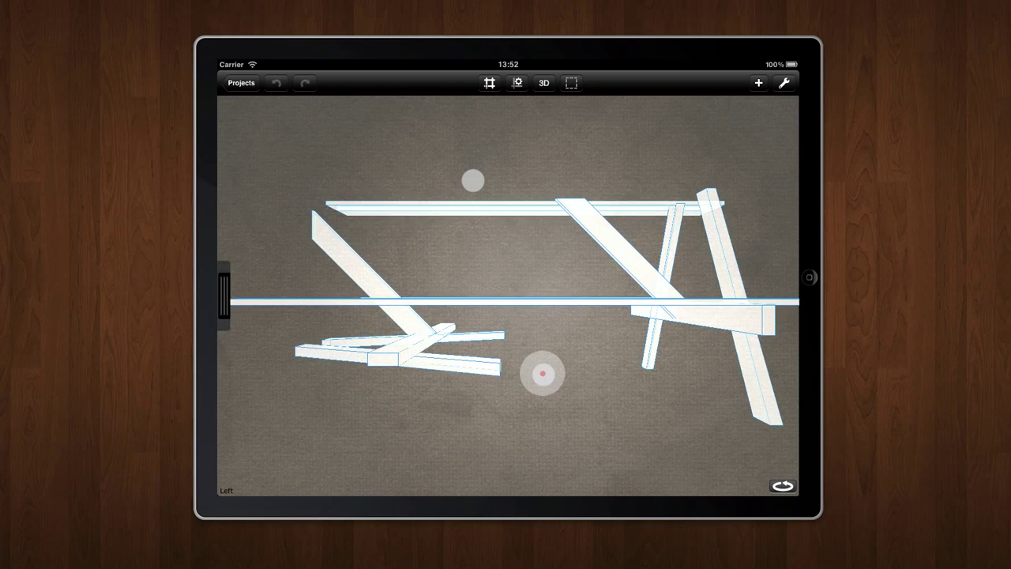
drag(544, 373, 535, 341)
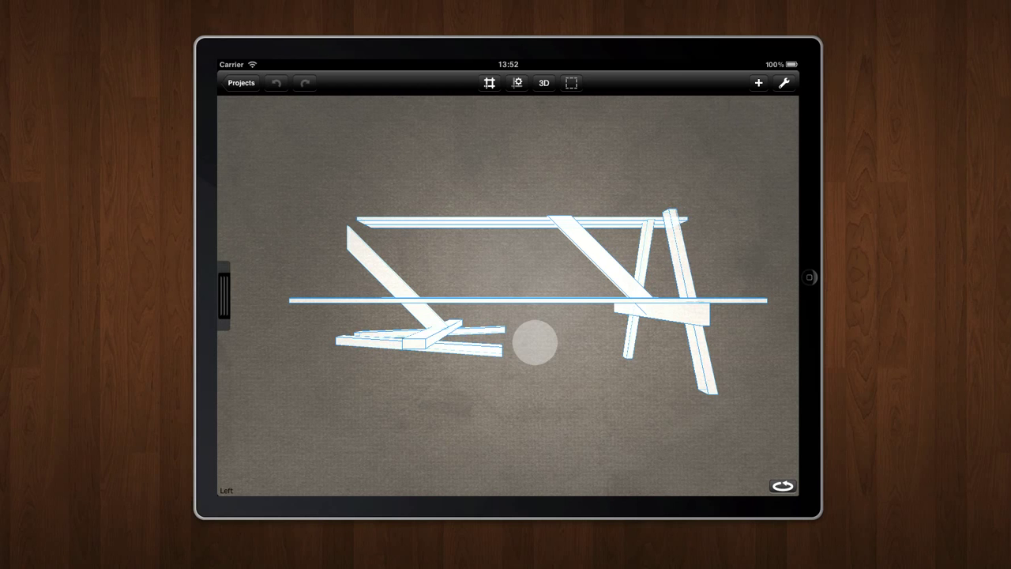
- Select the leg assembly at one end of the picnic table
click(528, 300)
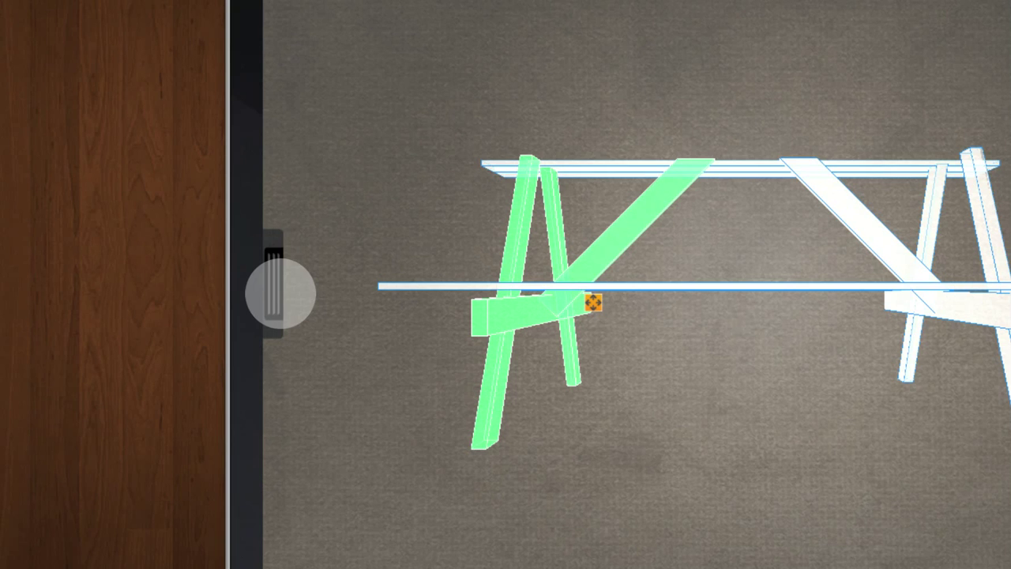
- Slide out the multi-view panel showing top and left views
click(281, 292)
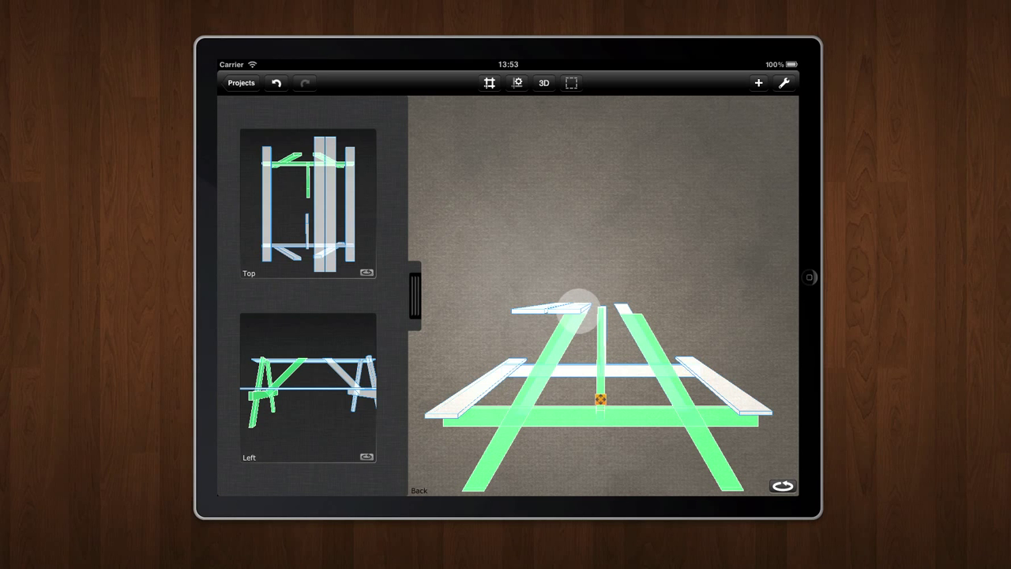
- Select the centre tabletop board and browse the lumber catalogue for a new board
click(757, 82)
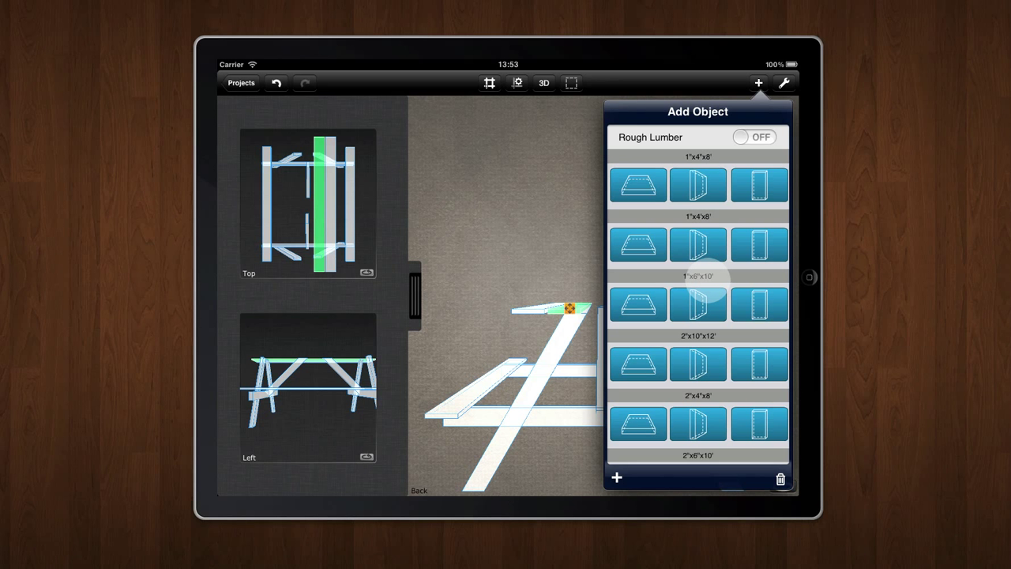
scroll(down, 3)
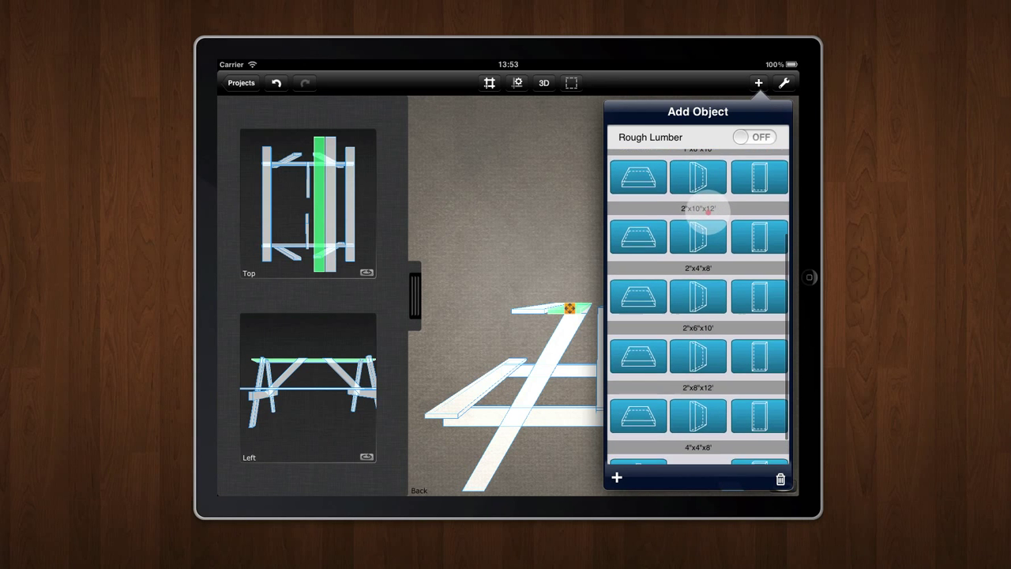
scroll(down, 3)
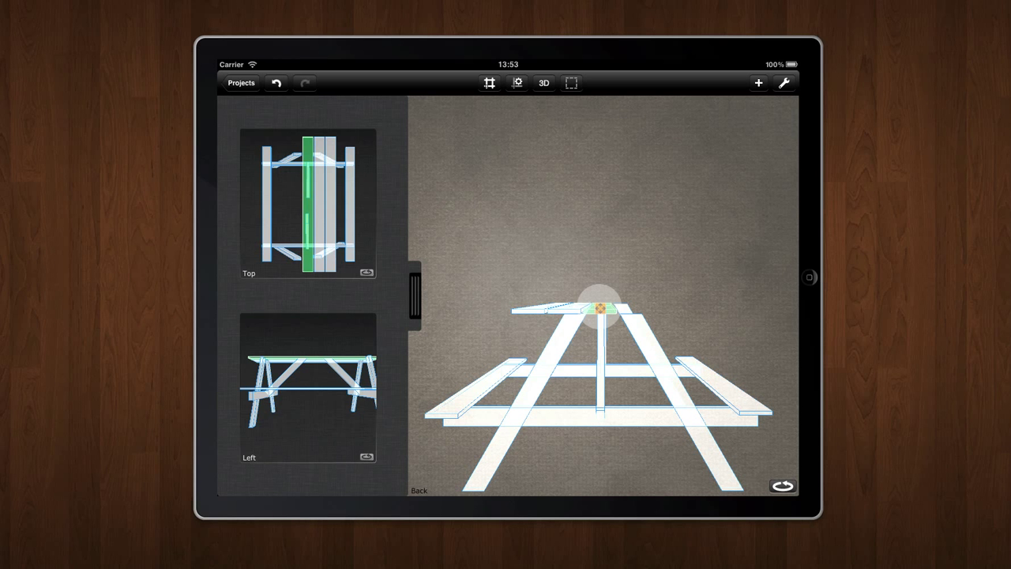
- Switch the back view to flat 2D and bring up the new board's extended editing options
click(543, 82)
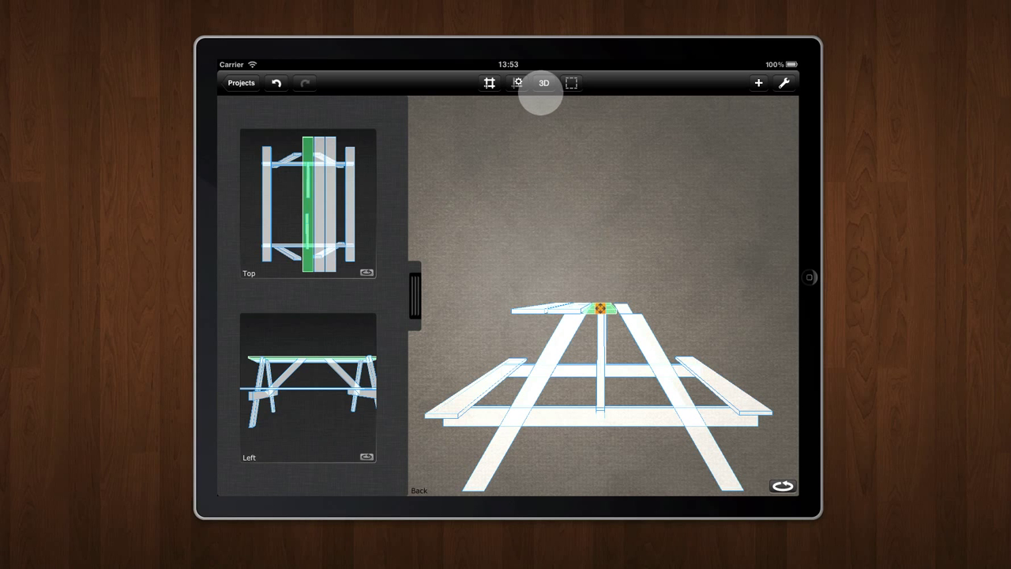
click(544, 83)
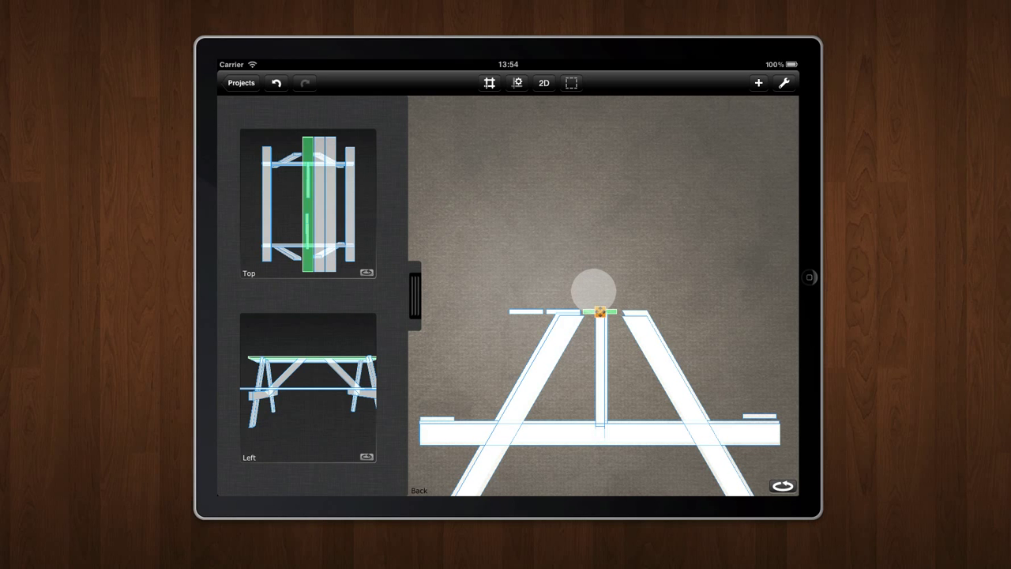
click(602, 310)
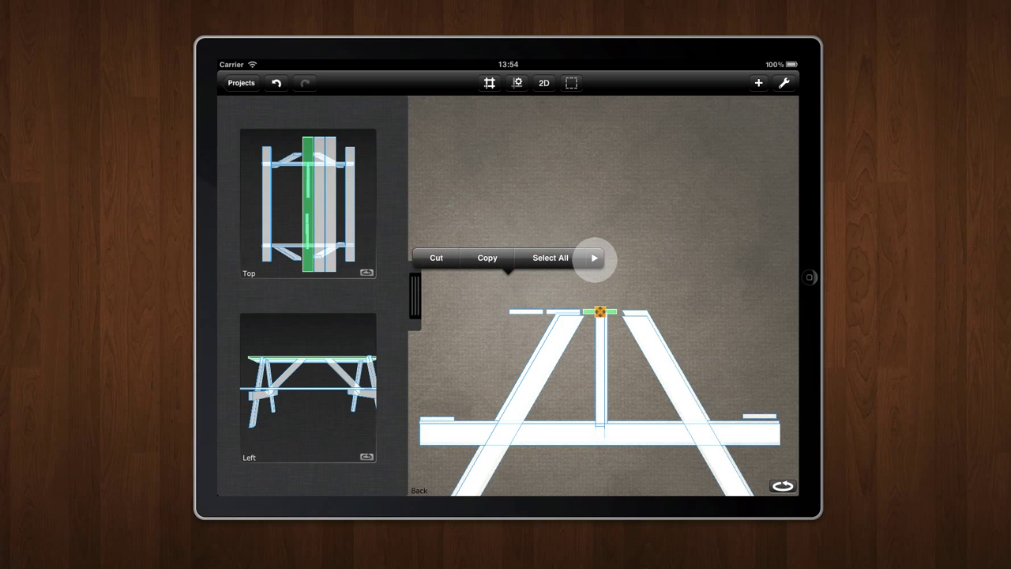
click(594, 257)
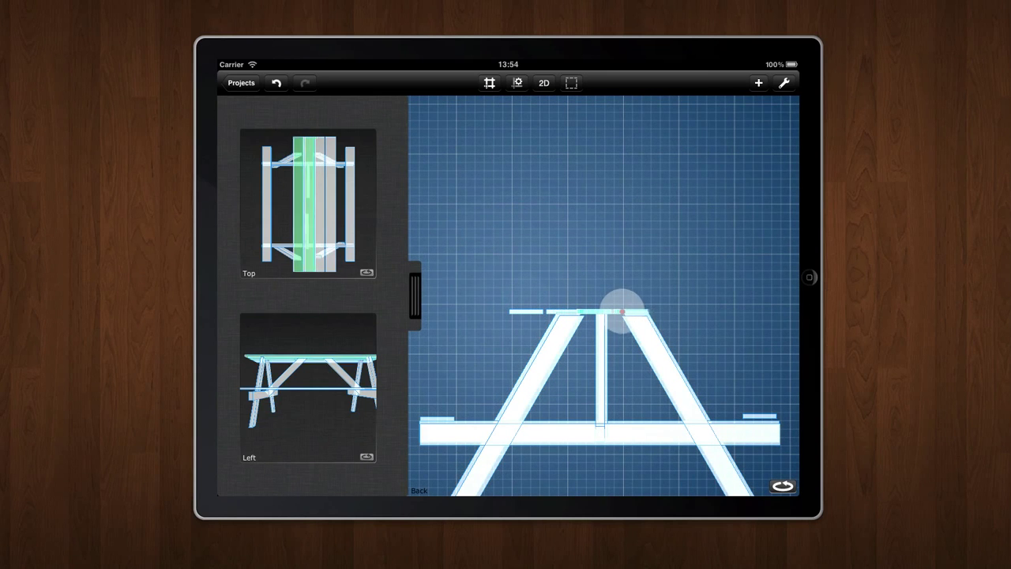
- Slide the duplicated board sideways along the tabletop beside the other top boards
drag(623, 313, 660, 310)
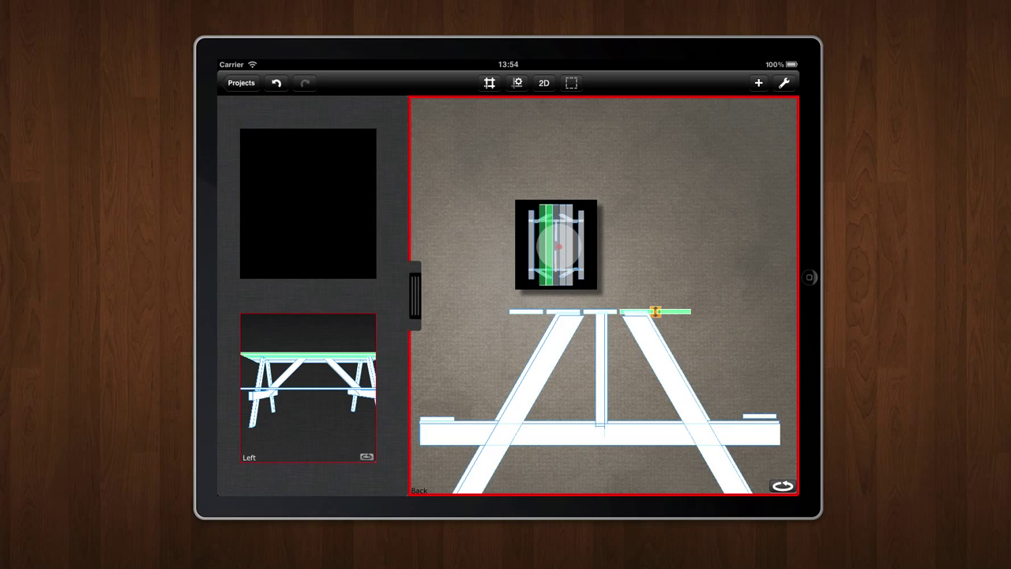
- Show the table from above and lock the tabletop boards in place
click(544, 83)
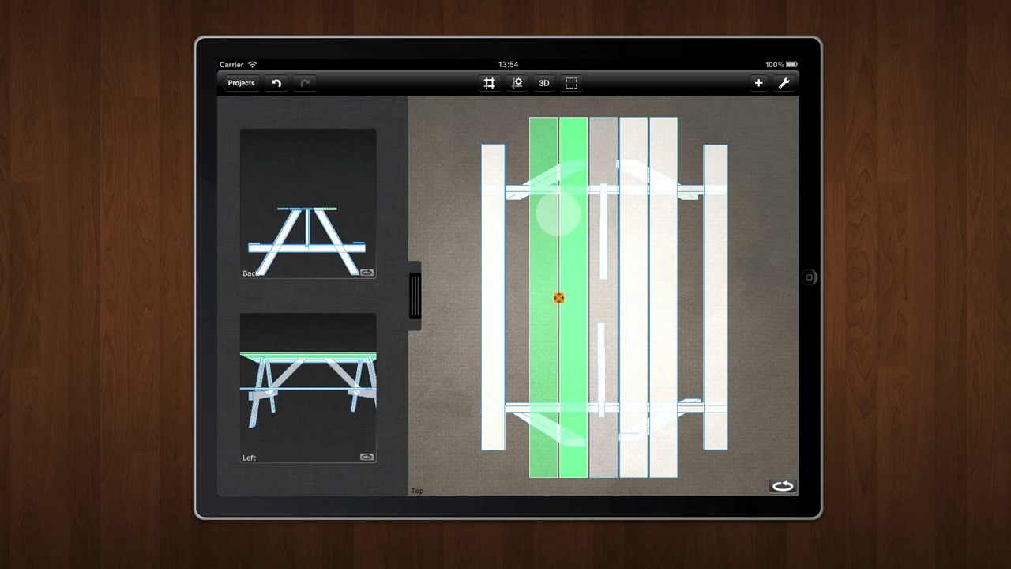
click(571, 82)
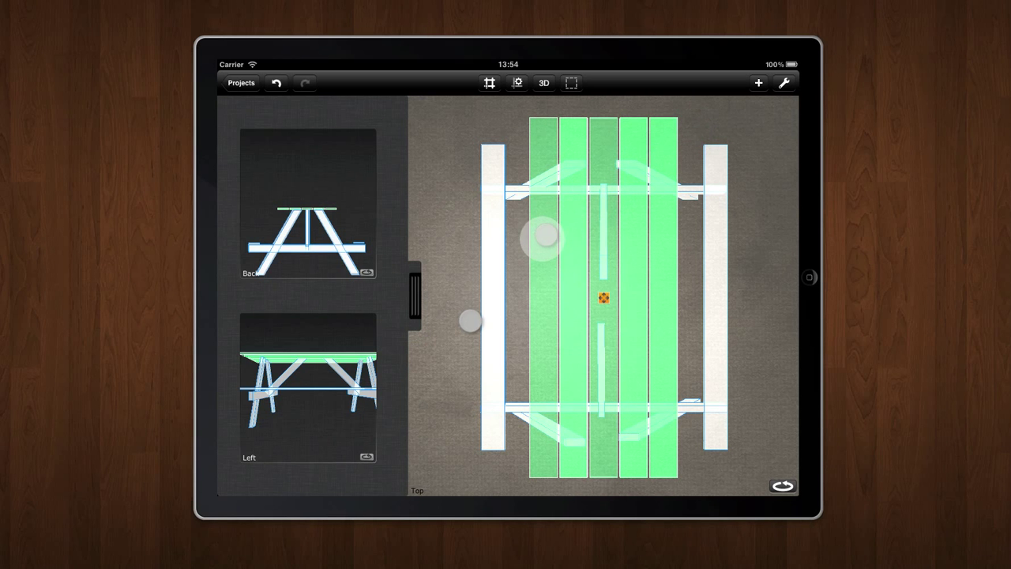
click(545, 237)
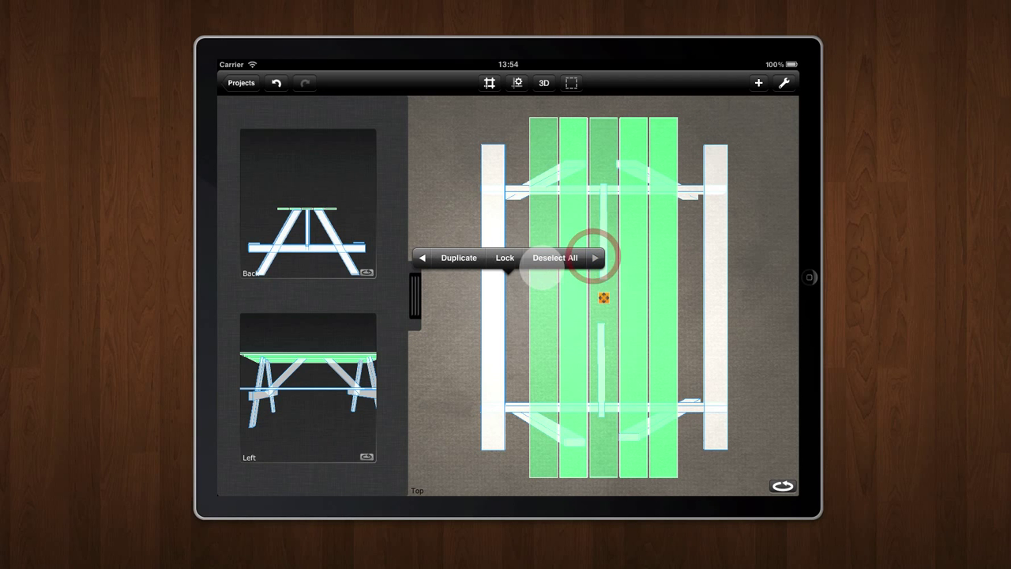
click(505, 257)
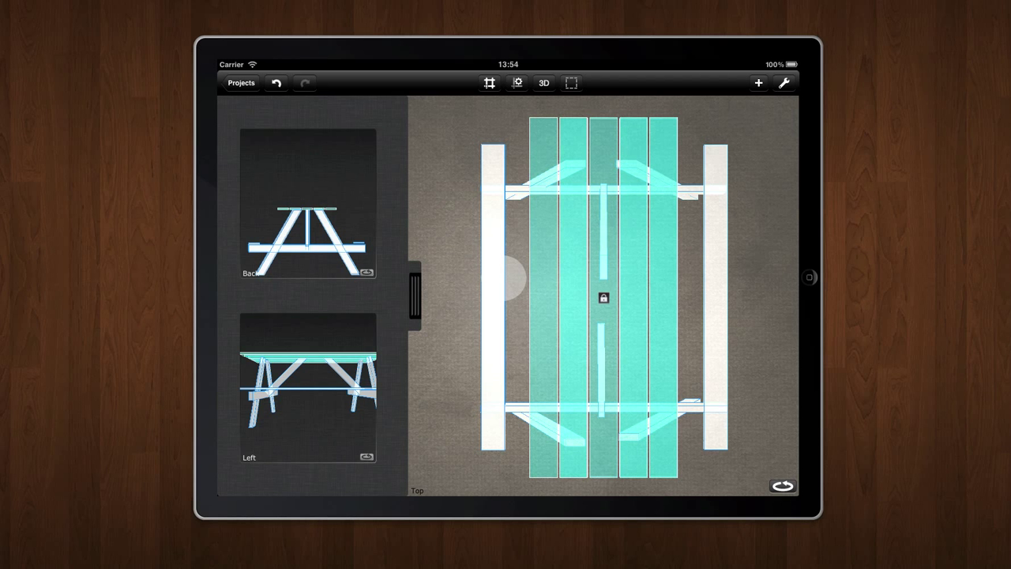